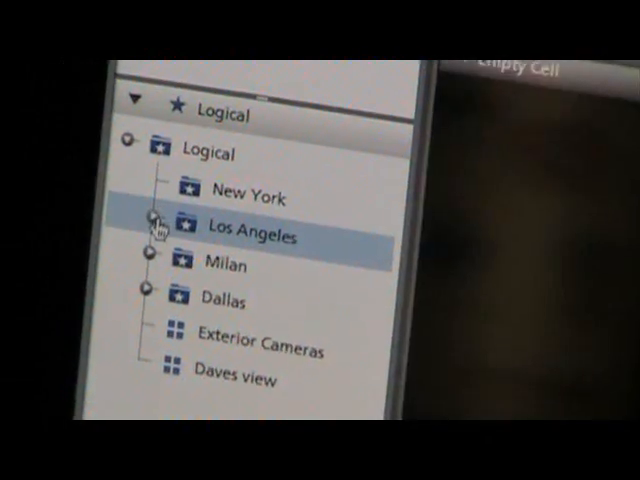
- View the NVR-UNLVTRPGWD9 channel list with Analog Mobile and Analog Mobile - 2 and scroll through it
{"action": "left_click", "coordinate": [154, 216]}
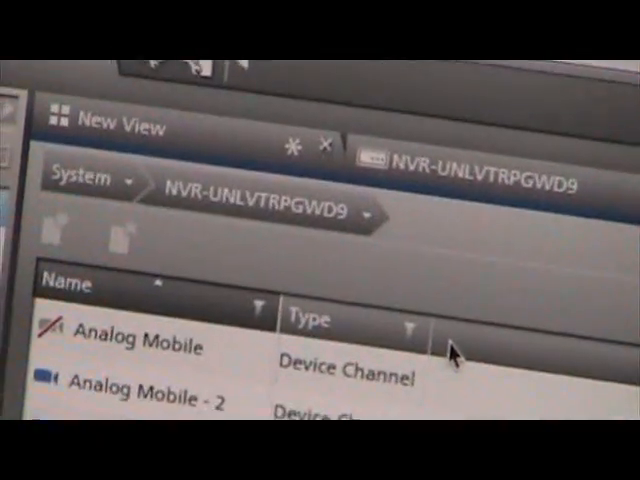
{"action": "scroll", "scroll_direction": "down", "scroll_amount": 3}
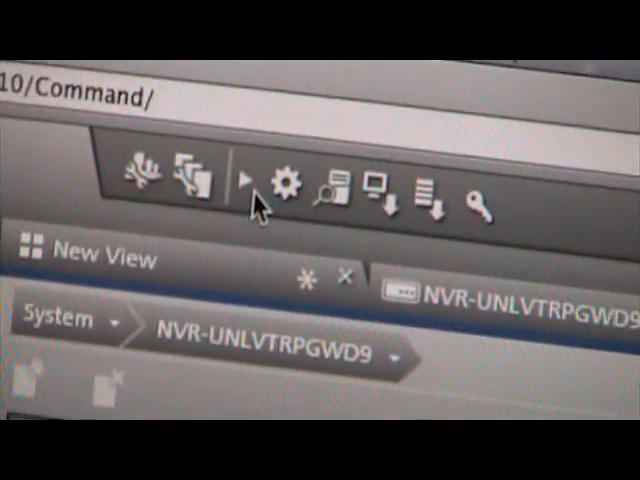
{"action": "mouse_move", "coordinate": [130, 190]}
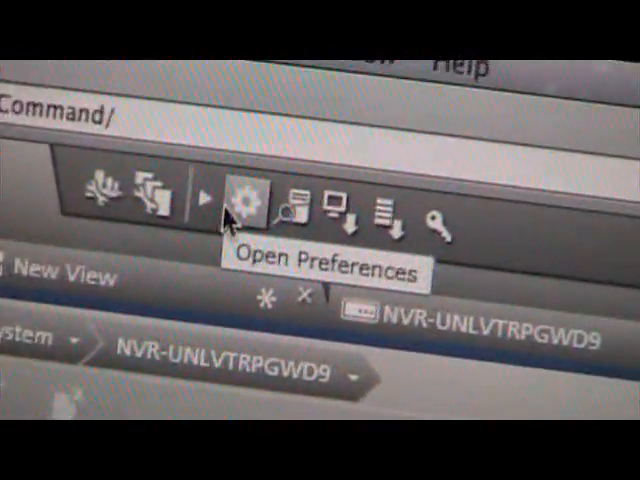
{"action": "mouse_move", "coordinate": [258, 218]}
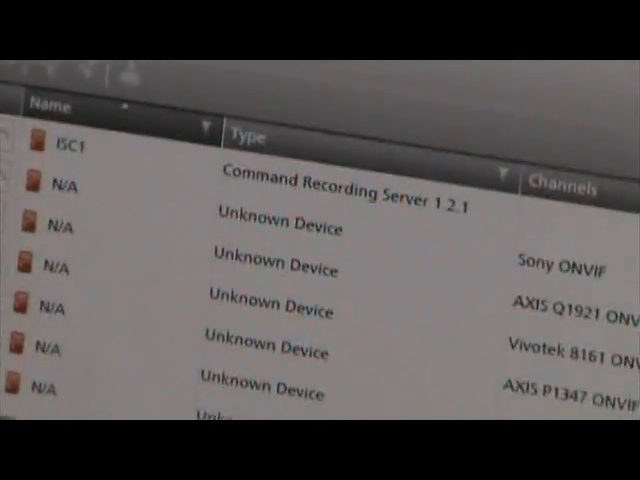
{"action": "scroll", "scroll_direction": "down", "scroll_amount": 3}
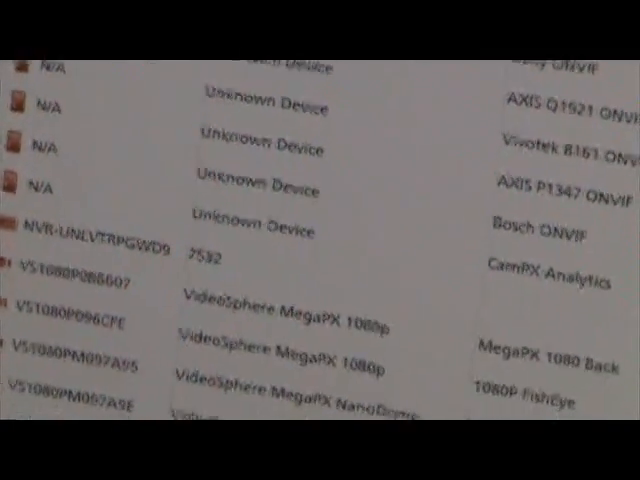
{"action": "scroll", "scroll_direction": "down", "scroll_amount": 3}
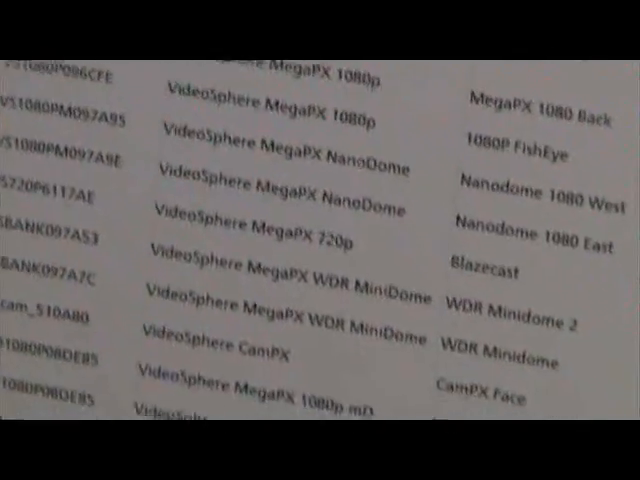